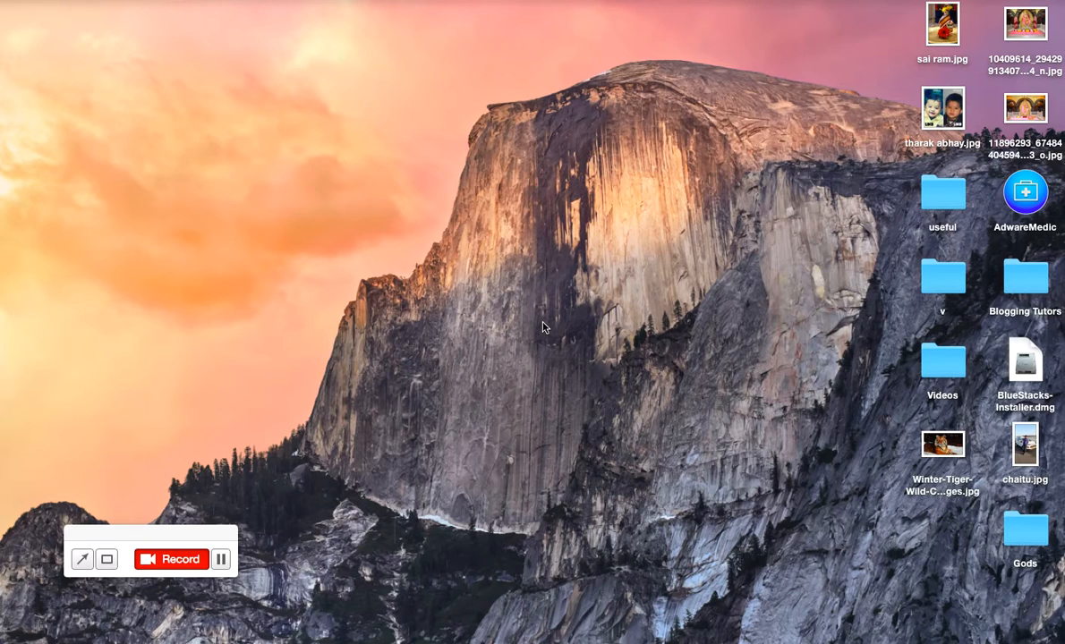
{"action": "mouse_move", "coordinate": [758, 327]}
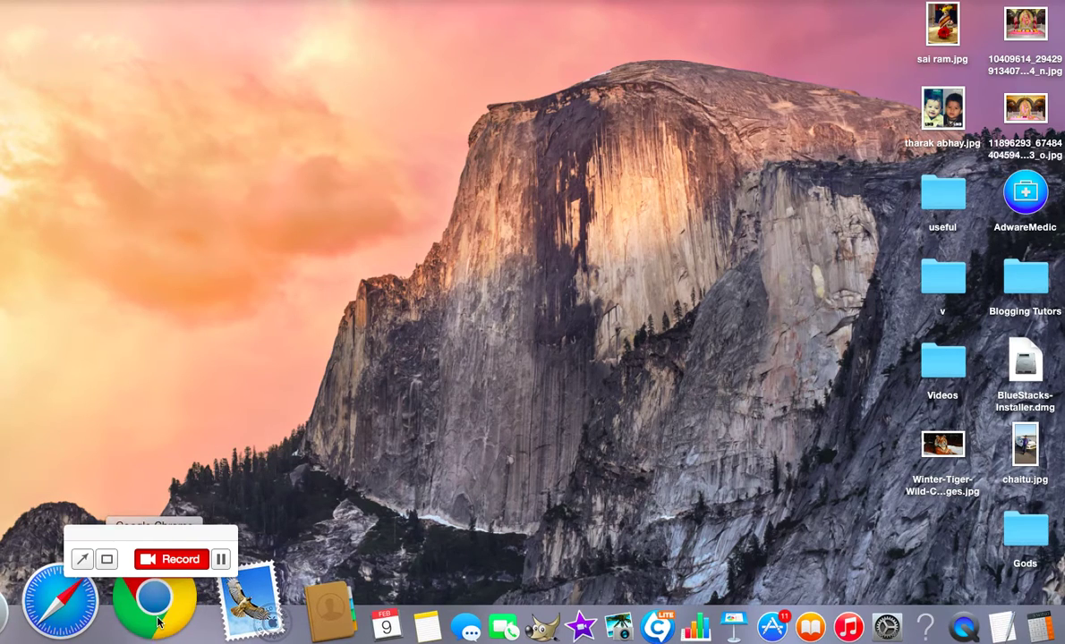
- Bring up the BlueStacks download page, then mount BlueStacks-Installer.dmg from the desktop
{"action": "left_click", "coordinate": [150, 610]}
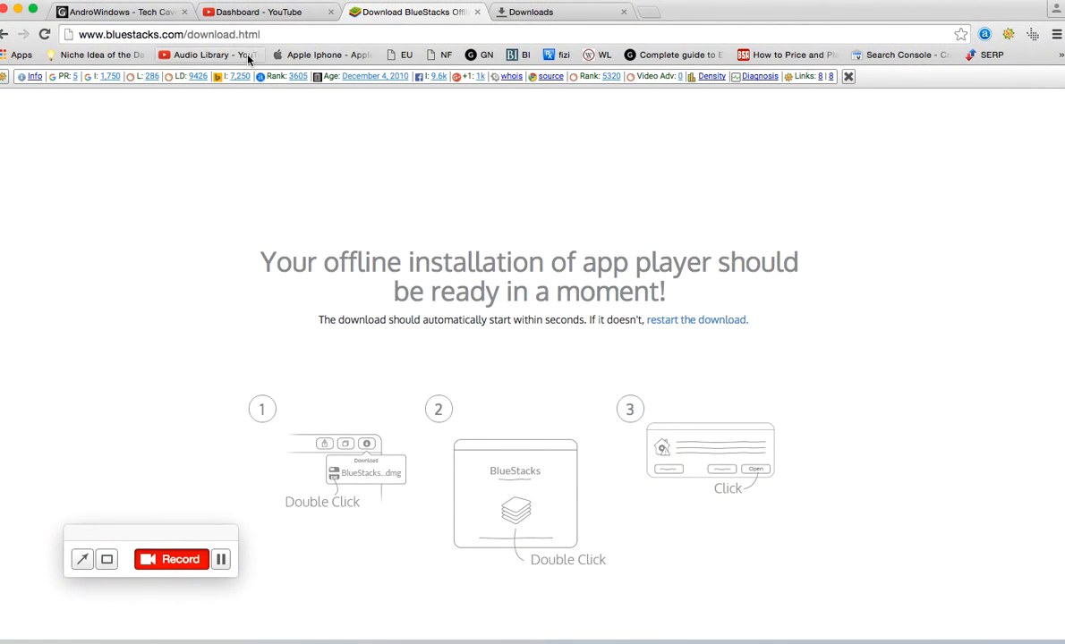
{"action": "left_click", "coordinate": [161, 34]}
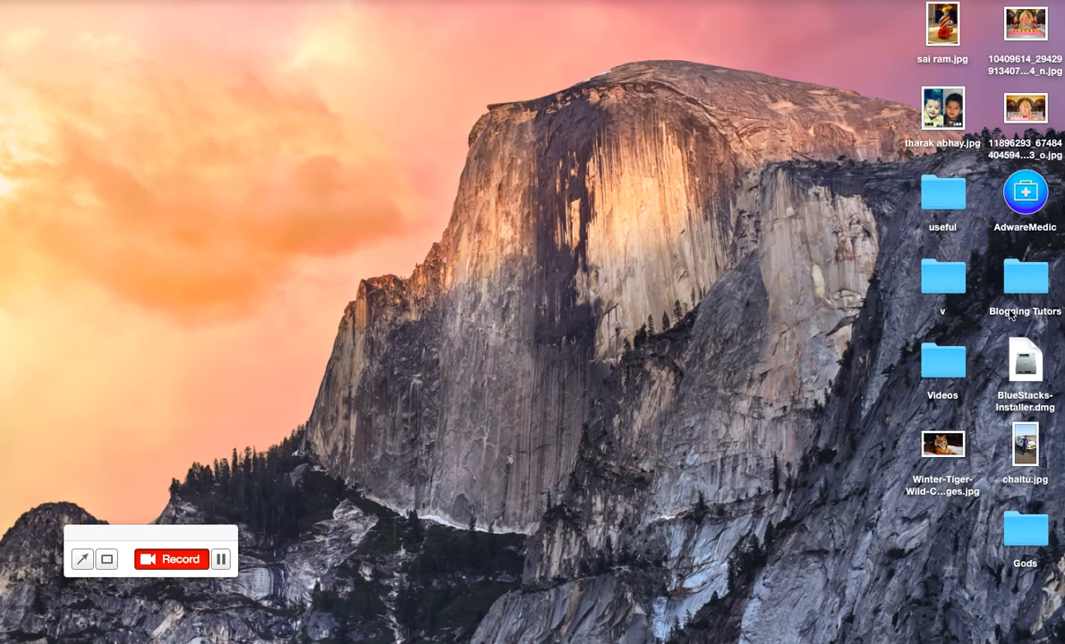
{"action": "left_click", "coordinate": [1024, 361]}
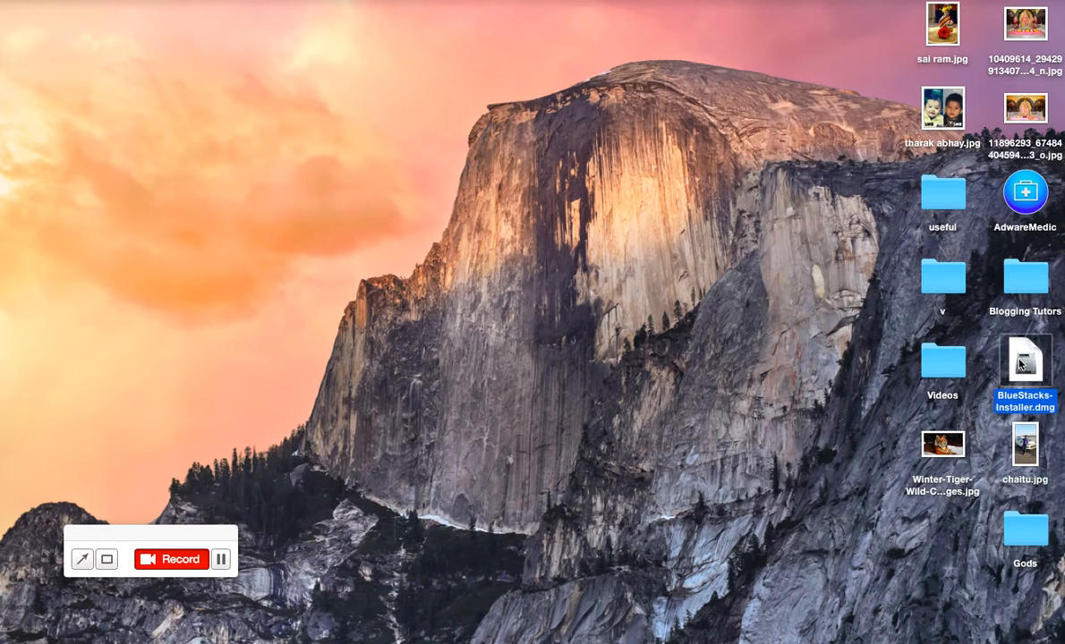
{"action": "double_click", "coordinate": [1025, 364]}
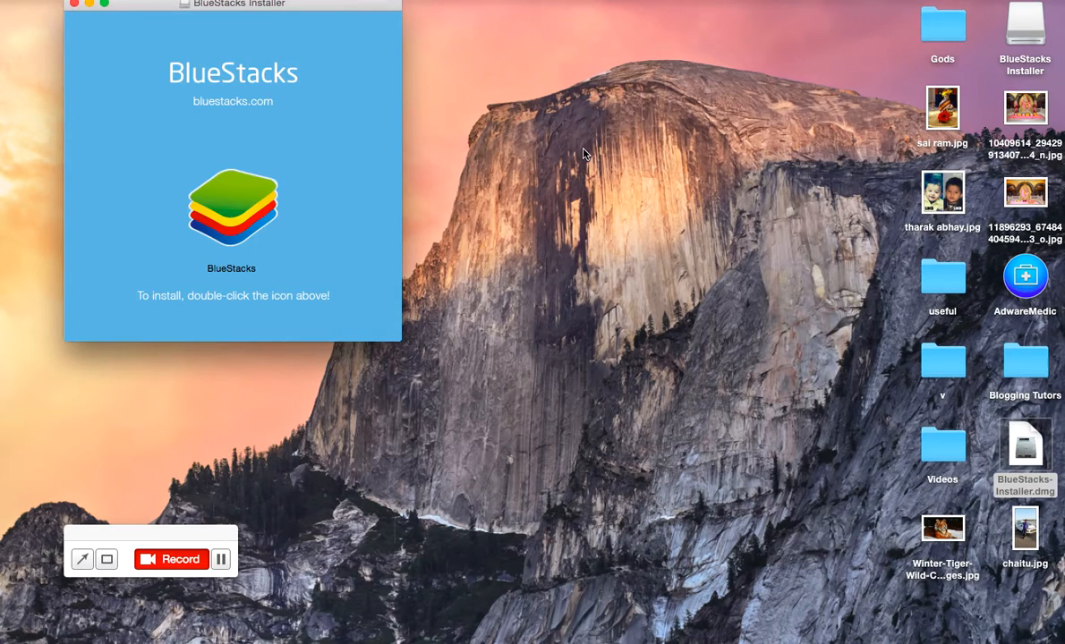
{"action": "mouse_move", "coordinate": [289, 283]}
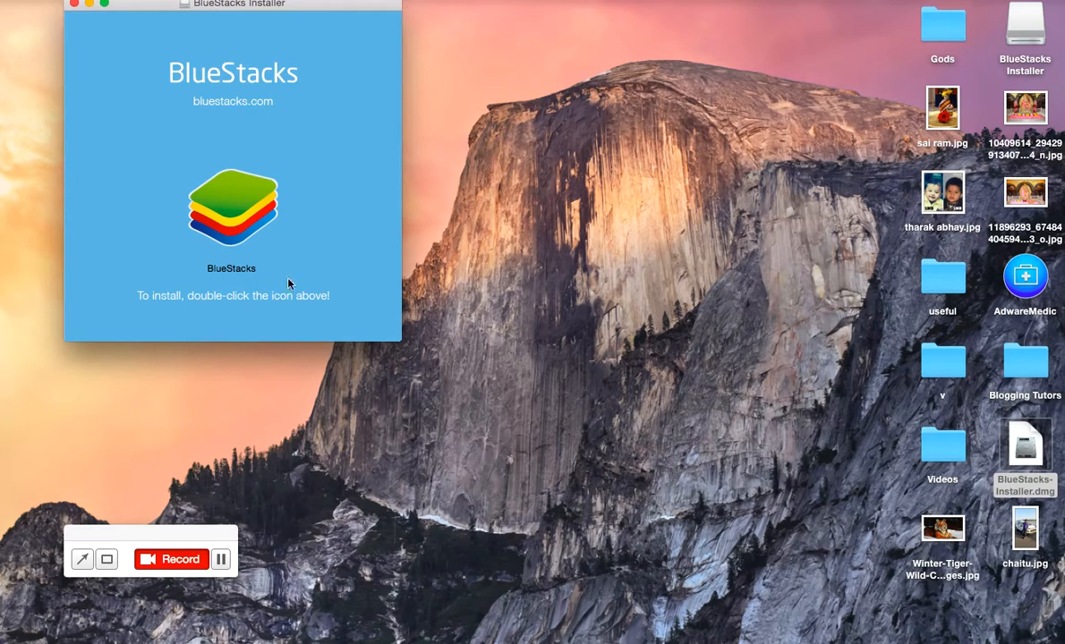
{"action": "mouse_move", "coordinate": [234, 204]}
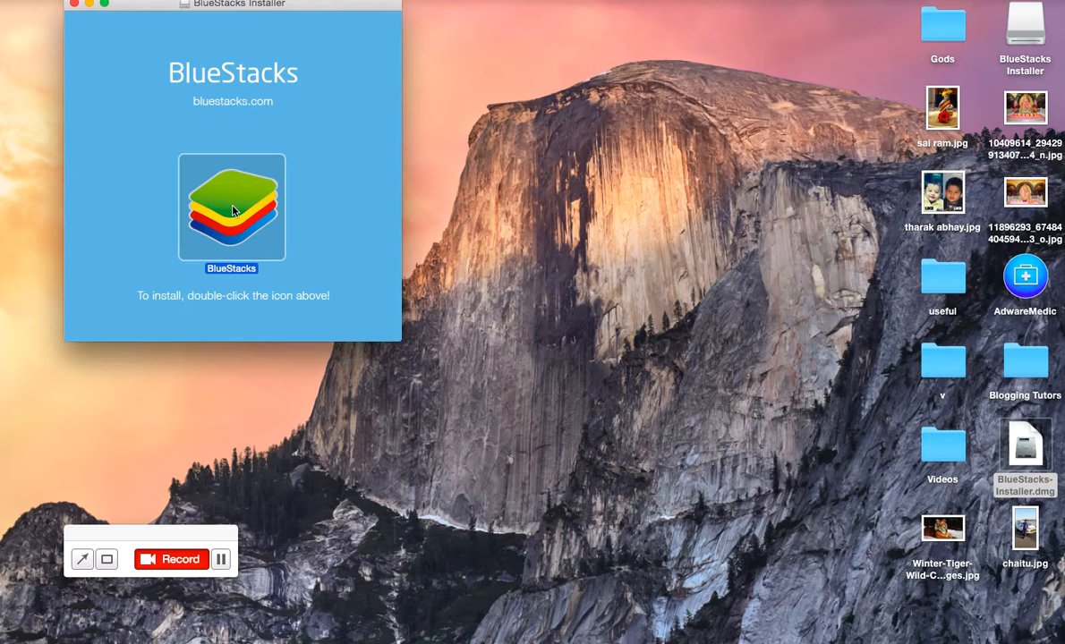
- Launch the BlueStacks app from the installer window and approve opening it despite the security warning
{"action": "double_click", "coordinate": [232, 207]}
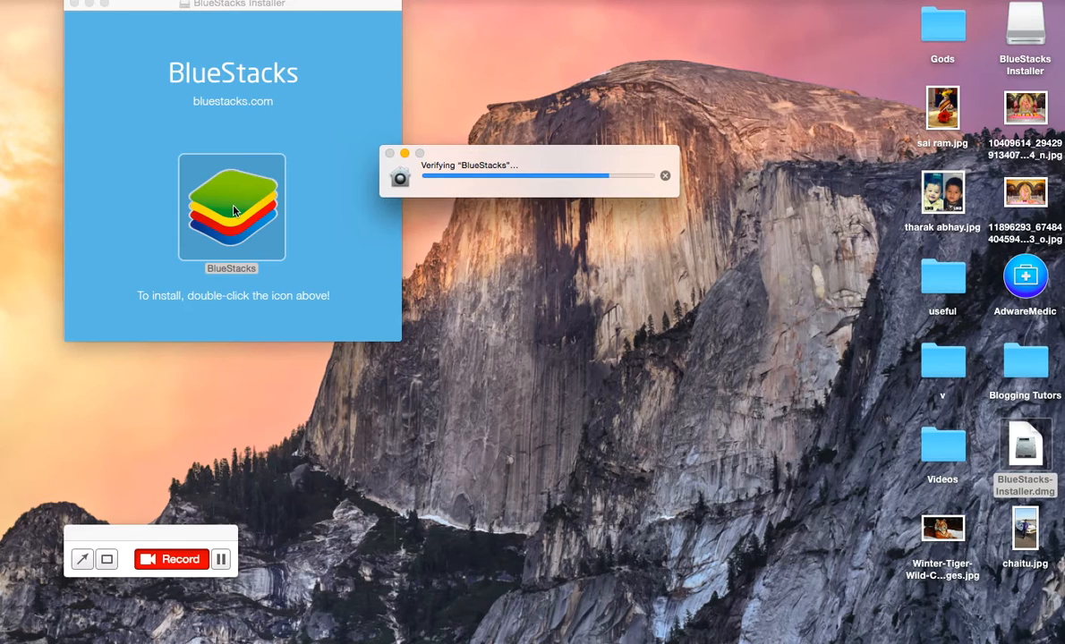
{"action": "mouse_move", "coordinate": [526, 160]}
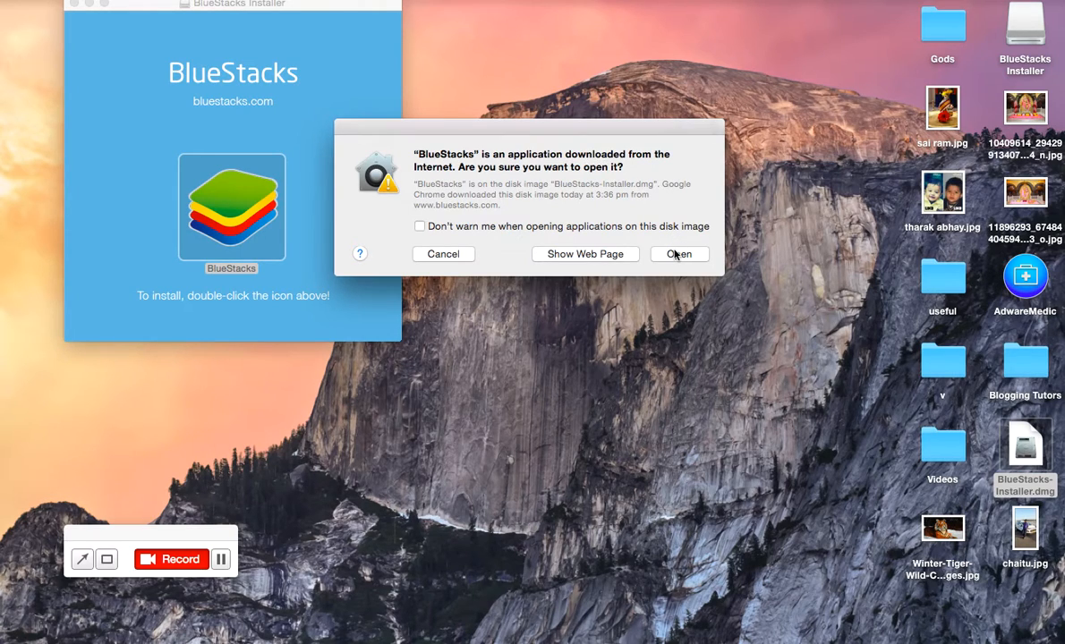
{"action": "left_click", "coordinate": [680, 253]}
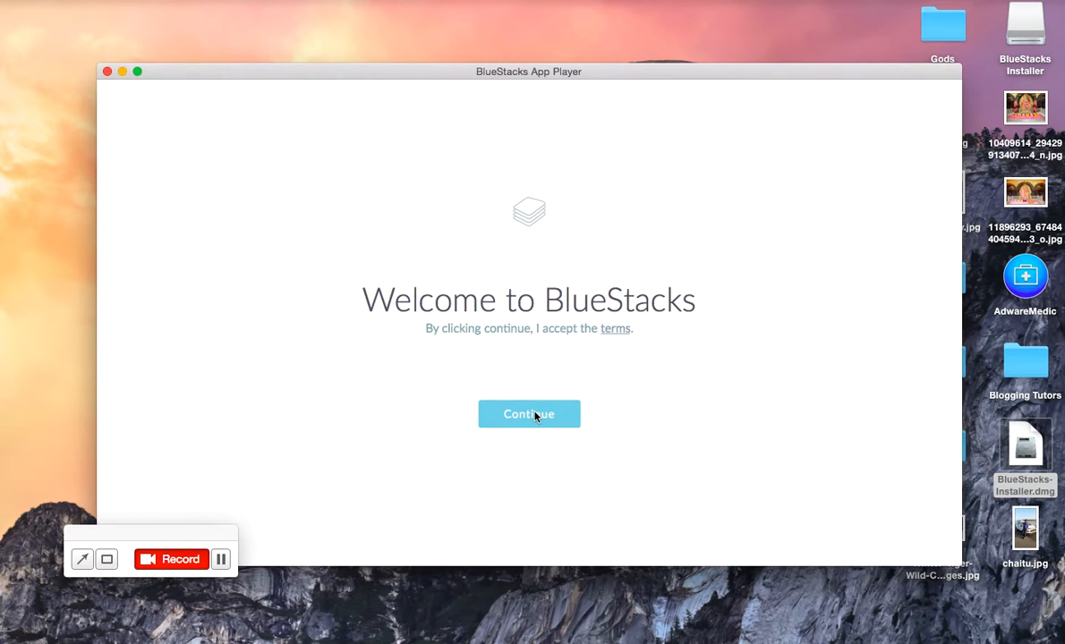
- Accept the terms, start installation, and authorize the helper tool with the admin password
{"action": "left_click", "coordinate": [528, 414]}
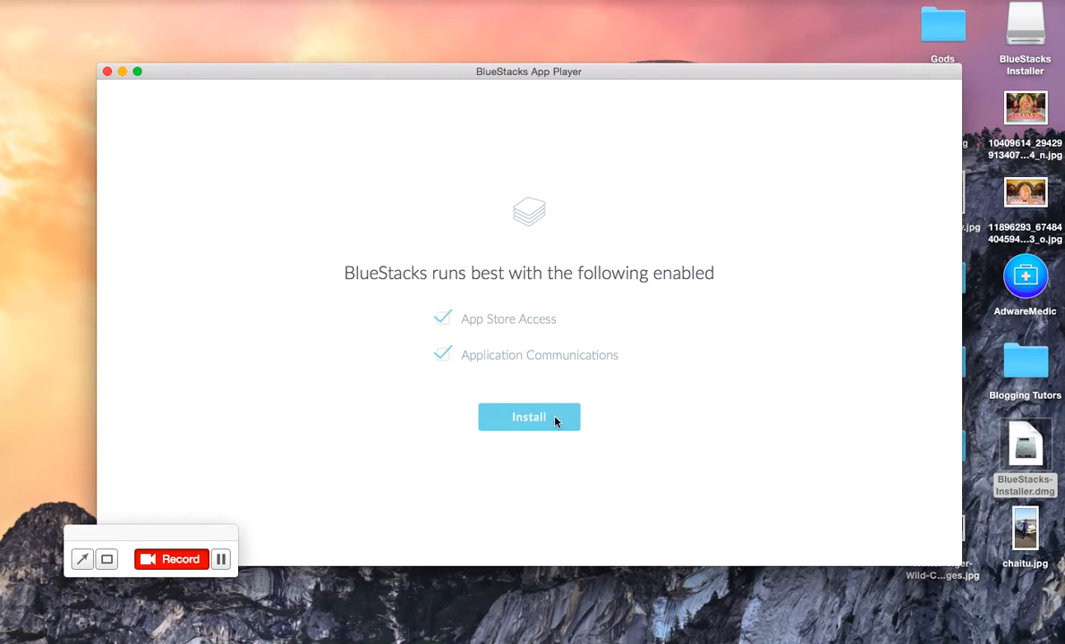
{"action": "left_click", "coordinate": [529, 417]}
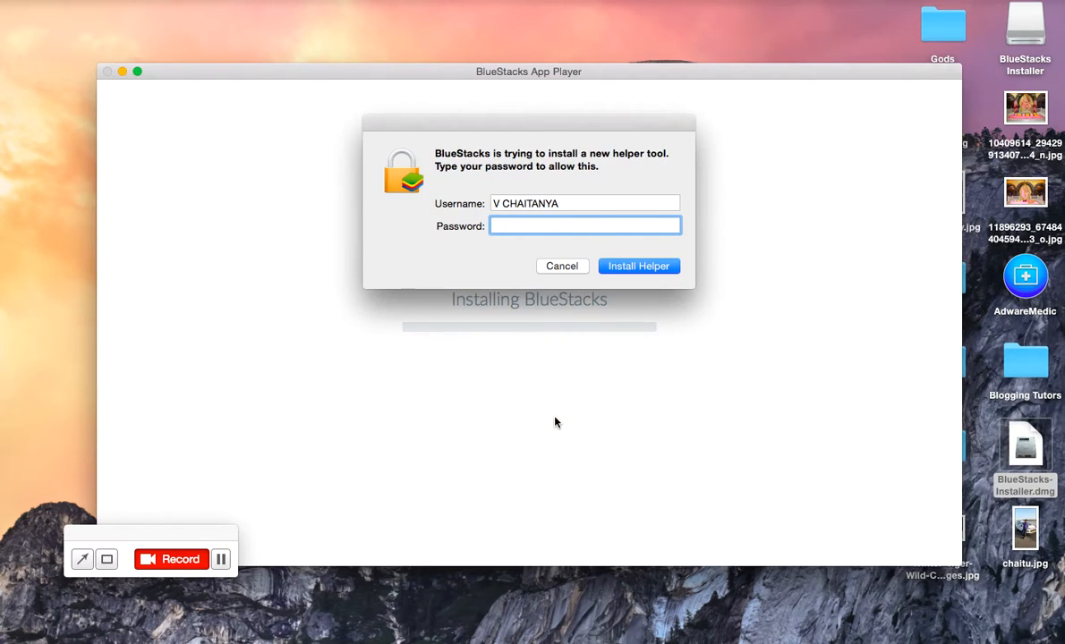
{"action": "left_click", "coordinate": [584, 226]}
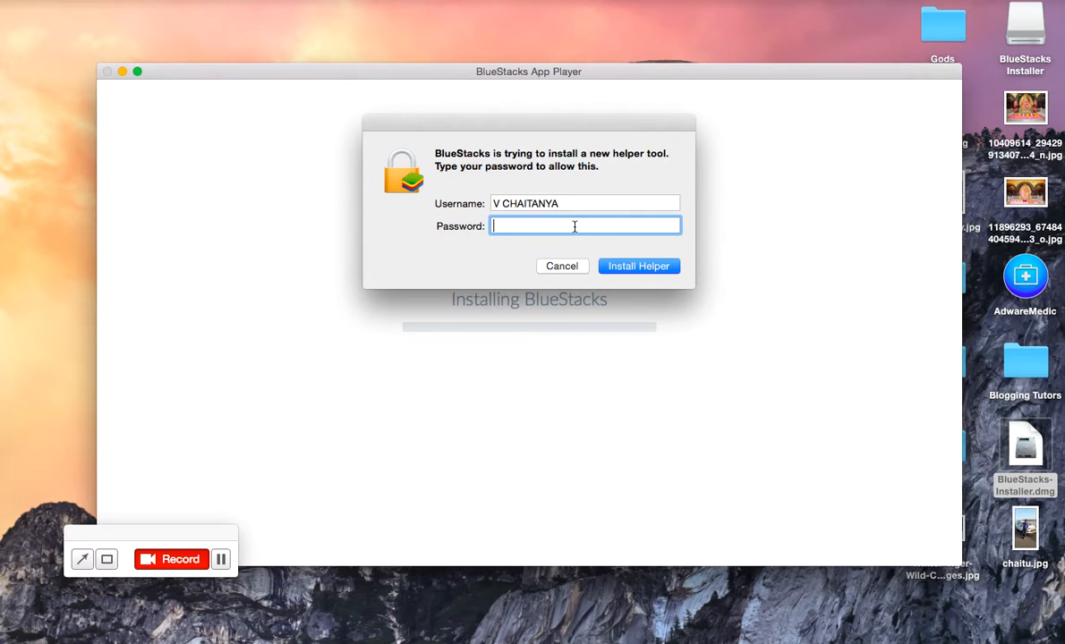
{"action": "type", "text": "password"}
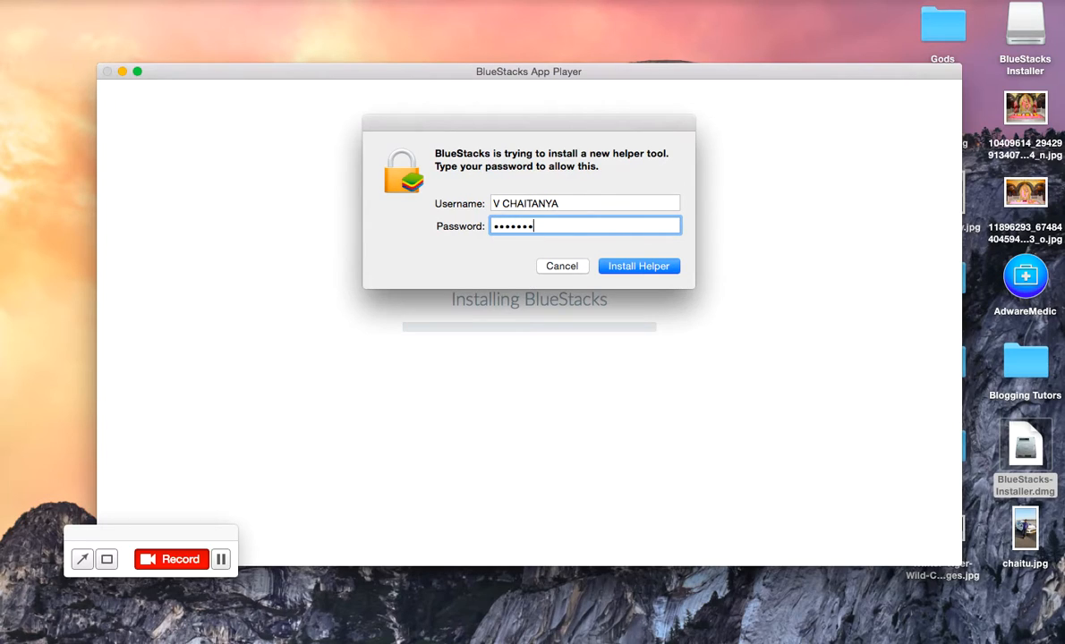
{"action": "left_click", "coordinate": [638, 265]}
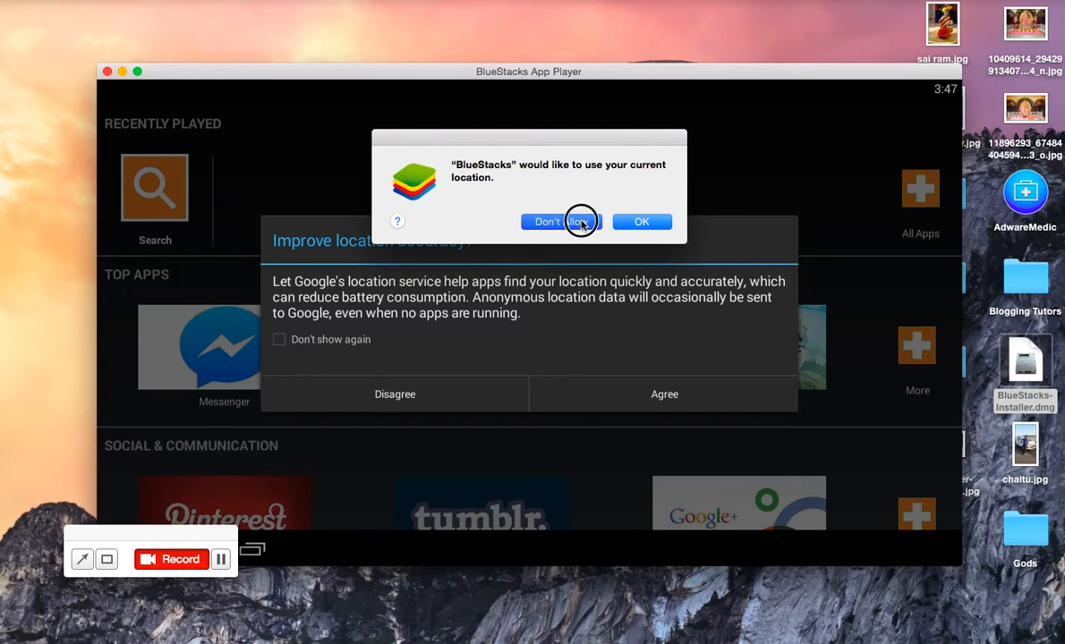
- Deny macOS location access, agree to Google location accuracy, and decline turning location on
{"action": "left_click", "coordinate": [560, 221]}
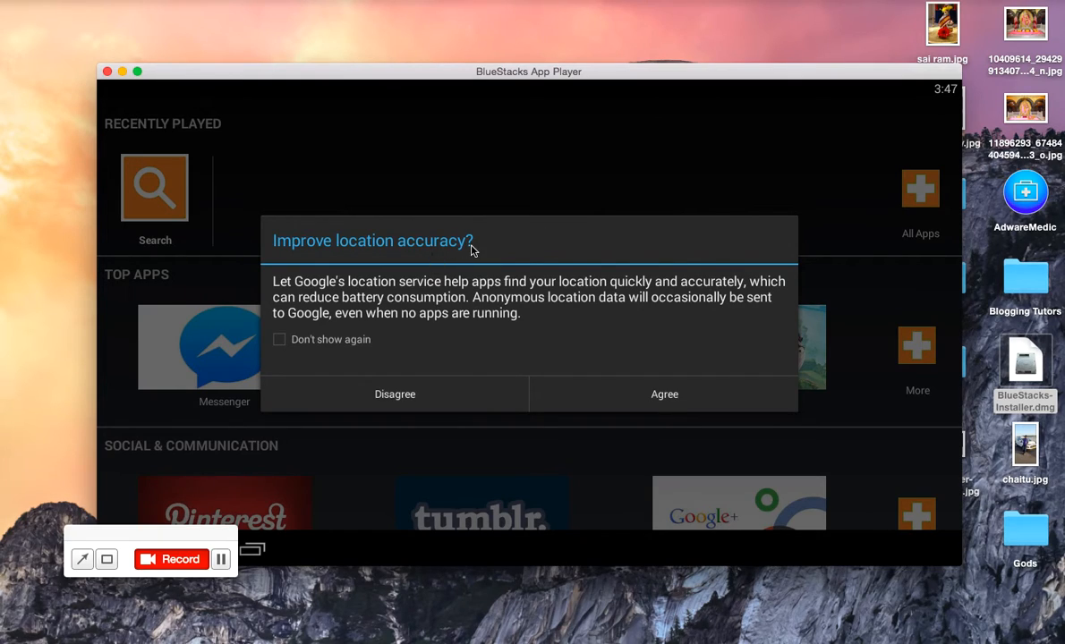
{"action": "mouse_move", "coordinate": [589, 399]}
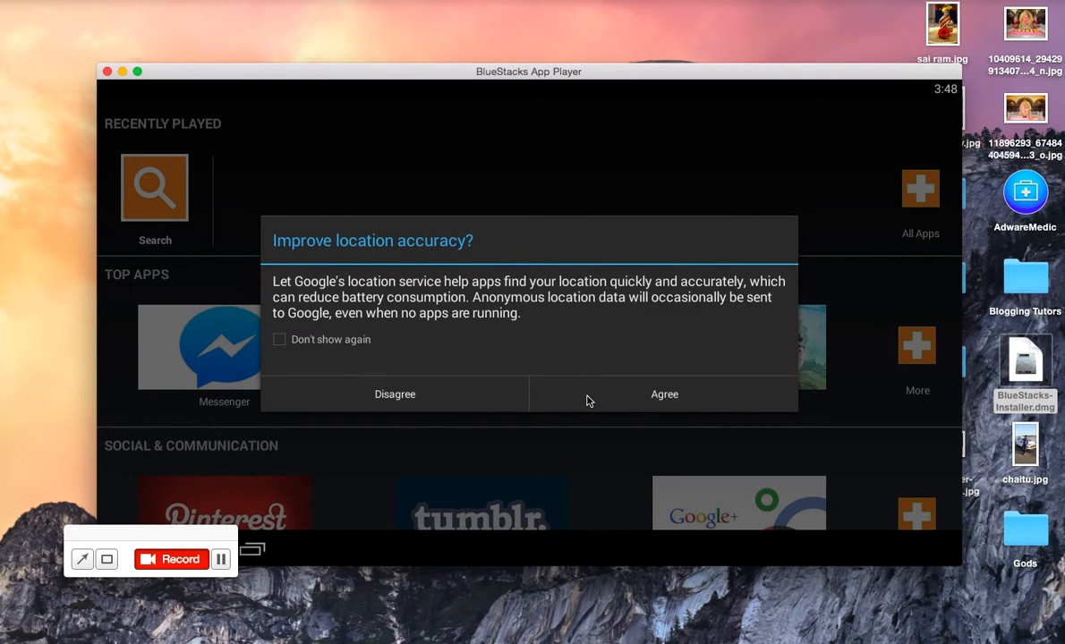
{"action": "left_click", "coordinate": [664, 394]}
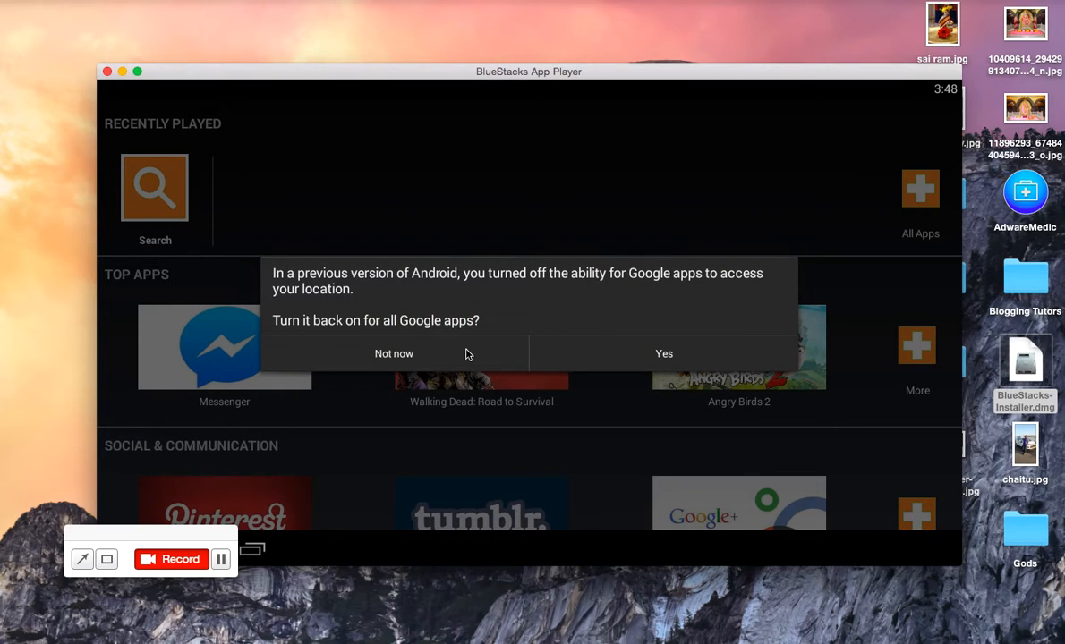
{"action": "left_click", "coordinate": [394, 354]}
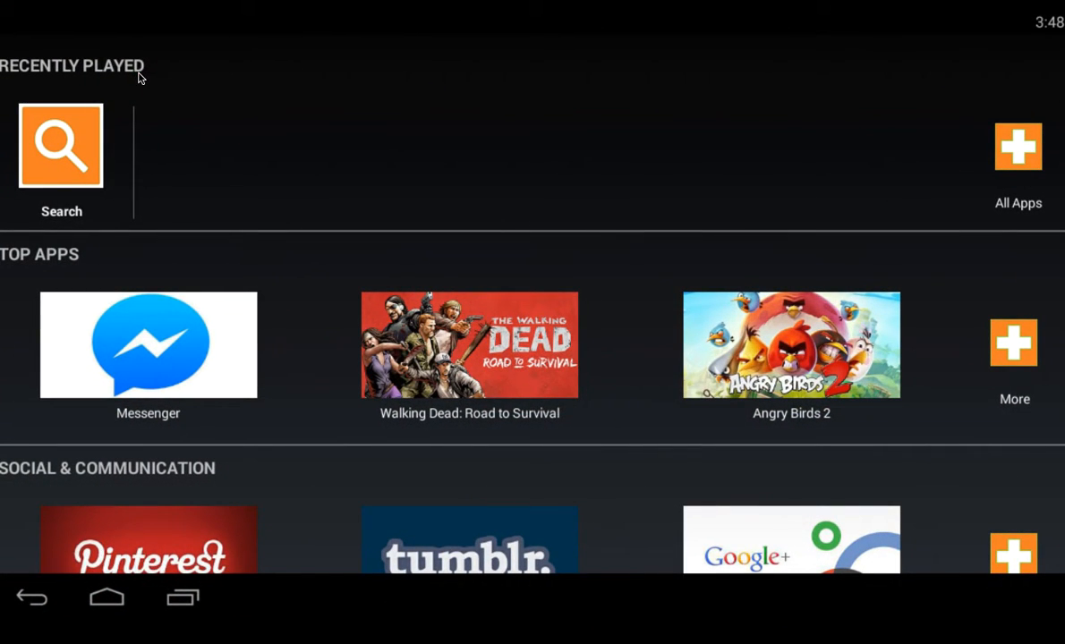
{"action": "mouse_move", "coordinate": [101, 116]}
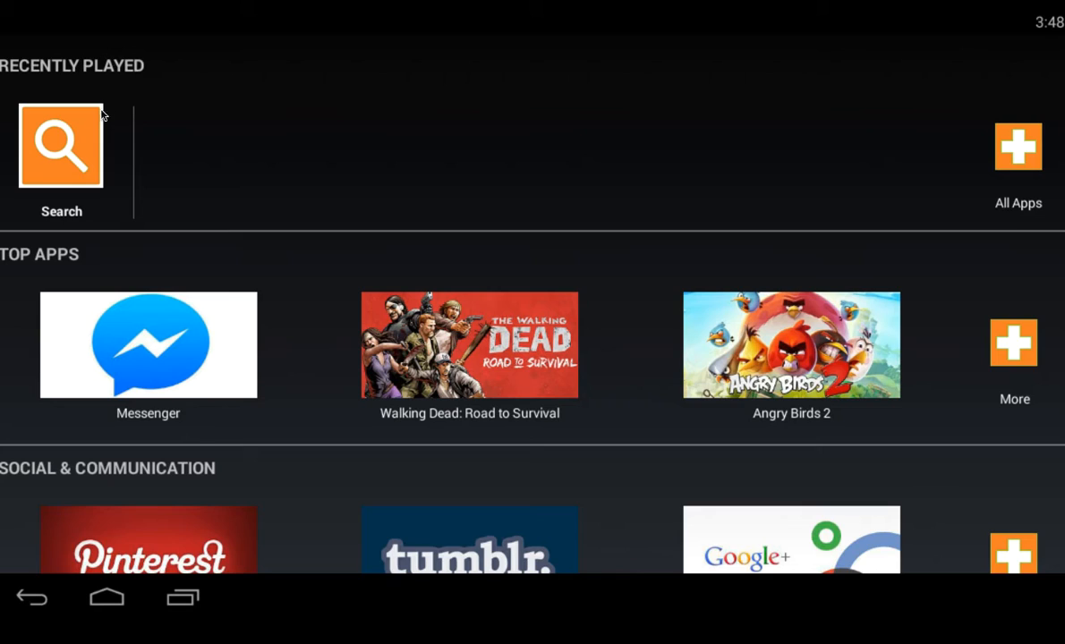
- Search the app catalogue for 'whatsapp', then 's', showing Swordigo and SimCity BuildIt
{"action": "left_click", "coordinate": [60, 146]}
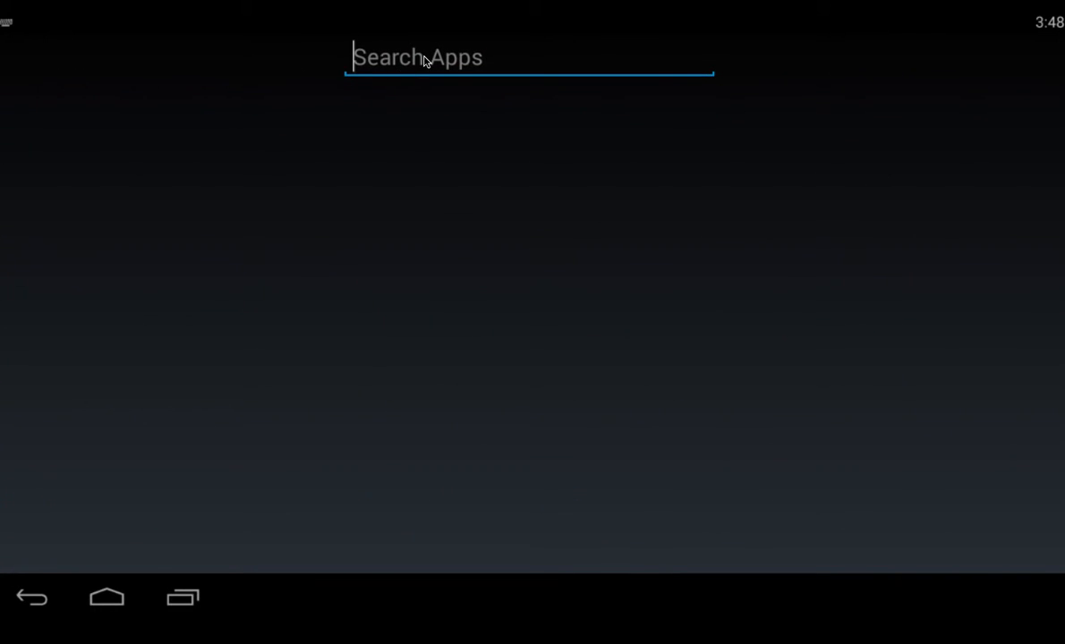
{"action": "type", "text": "whatsapp"}
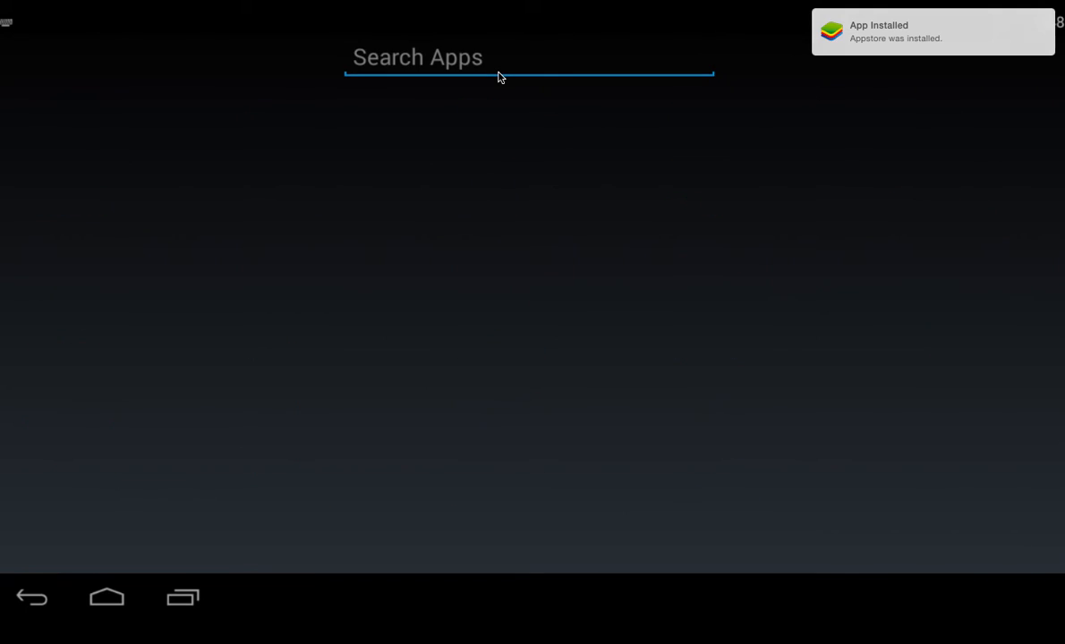
{"action": "type", "text": "s"}
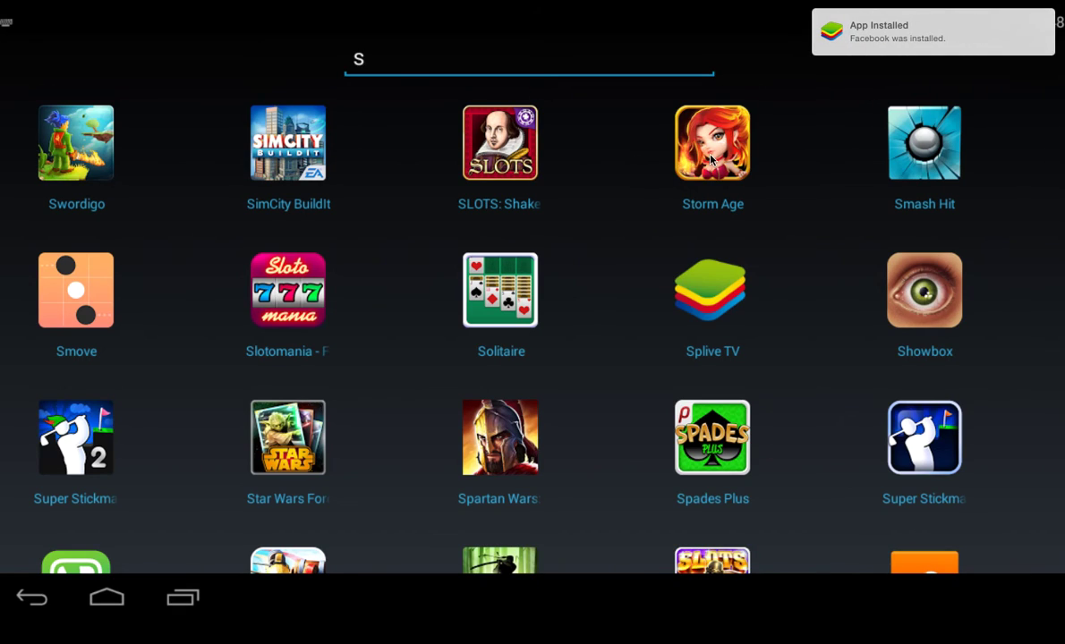
{"action": "mouse_move", "coordinate": [941, 305]}
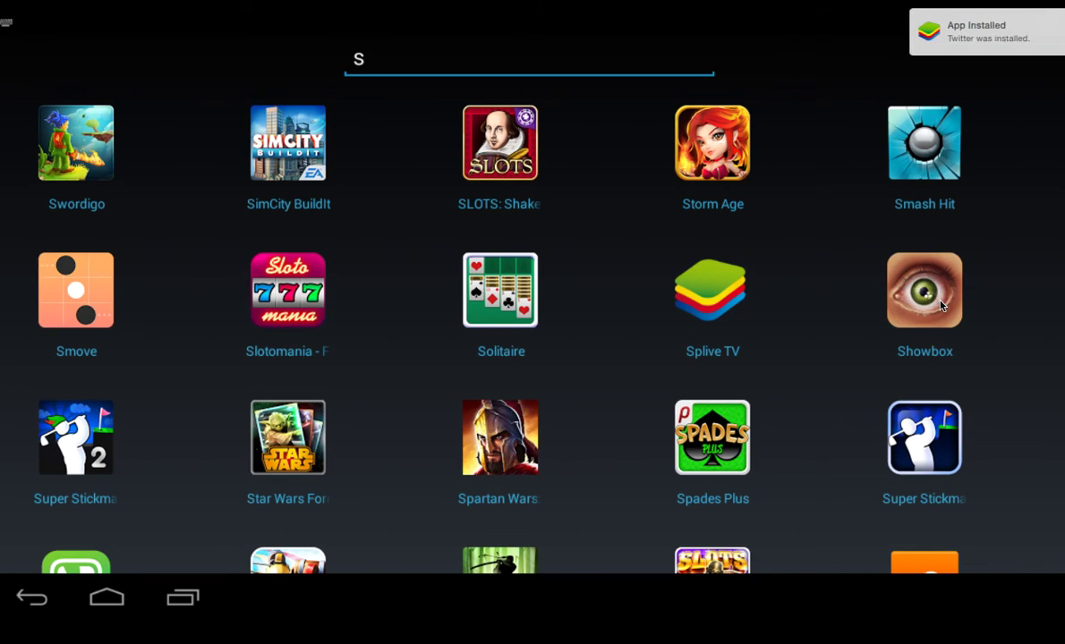
{"action": "mouse_move", "coordinate": [839, 352]}
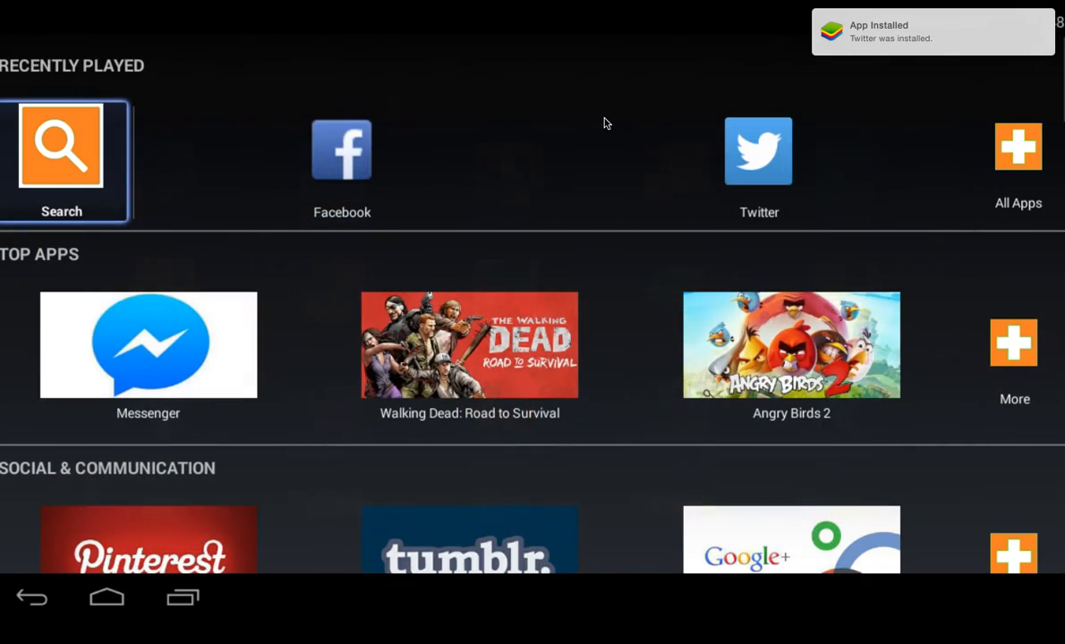
- Scroll the home screen down to the Action & Adventure and Arcade & Strategy rows
{"action": "scroll", "scroll_direction": "down", "scroll_amount": 3}
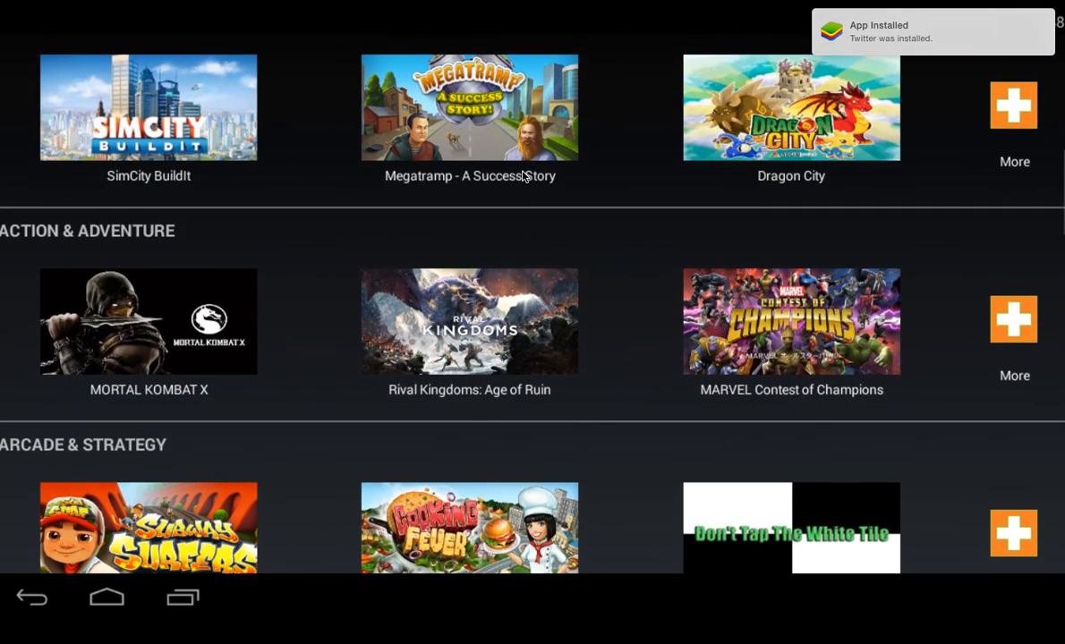
{"action": "mouse_move", "coordinate": [623, 275]}
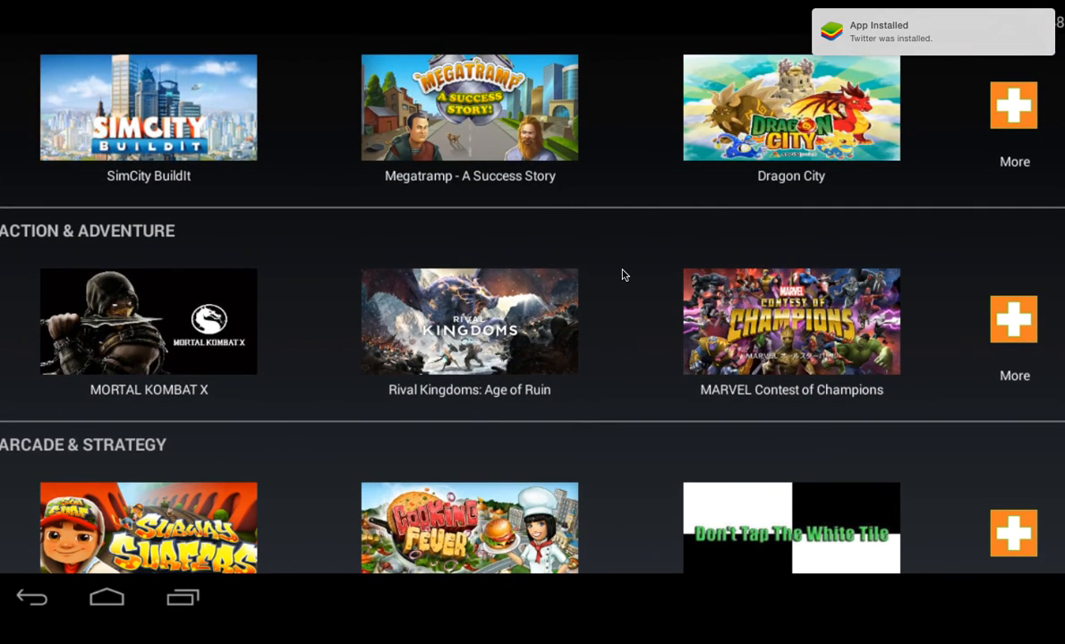